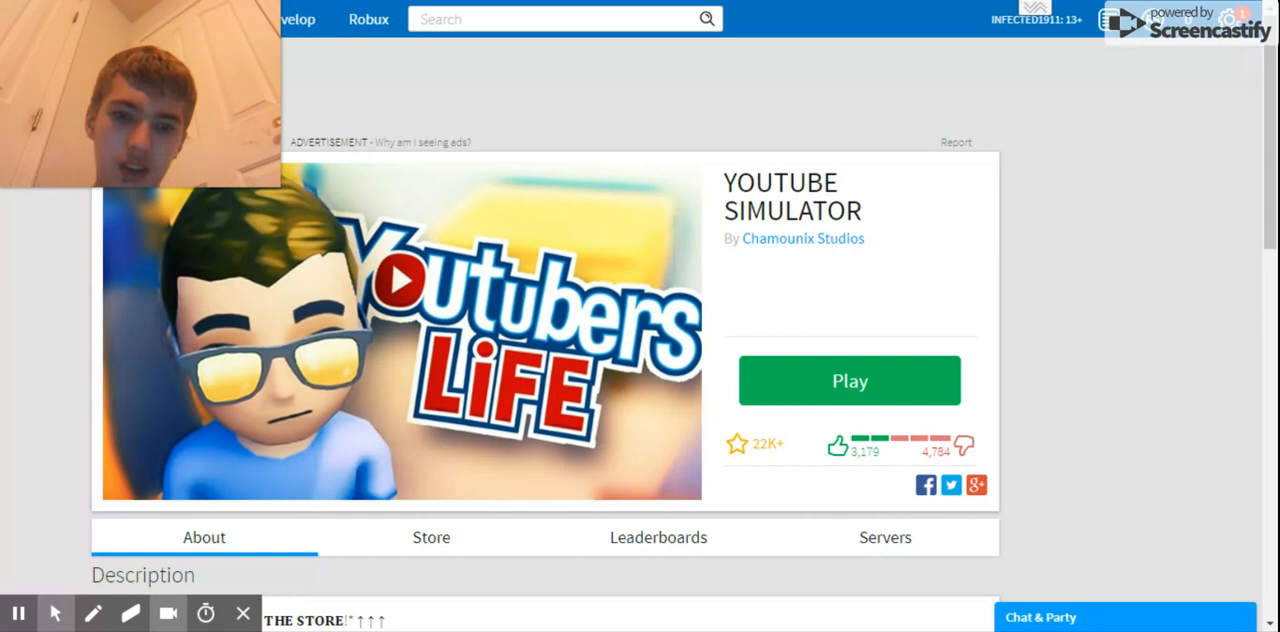
click(849, 380)
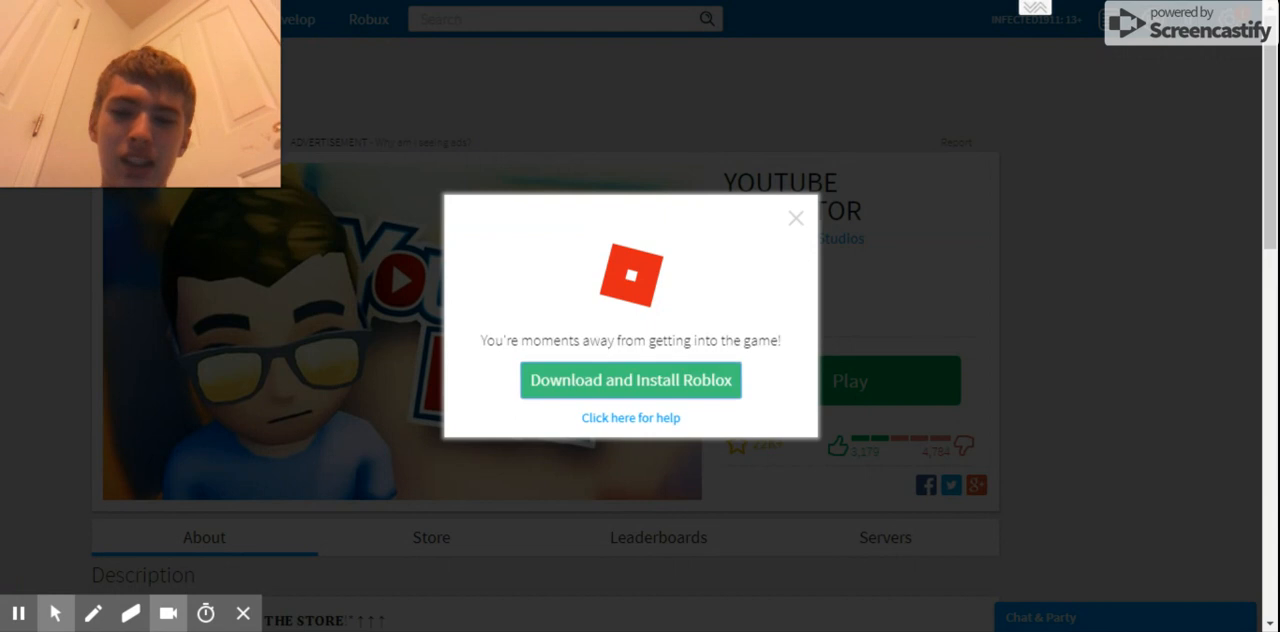
click(795, 218)
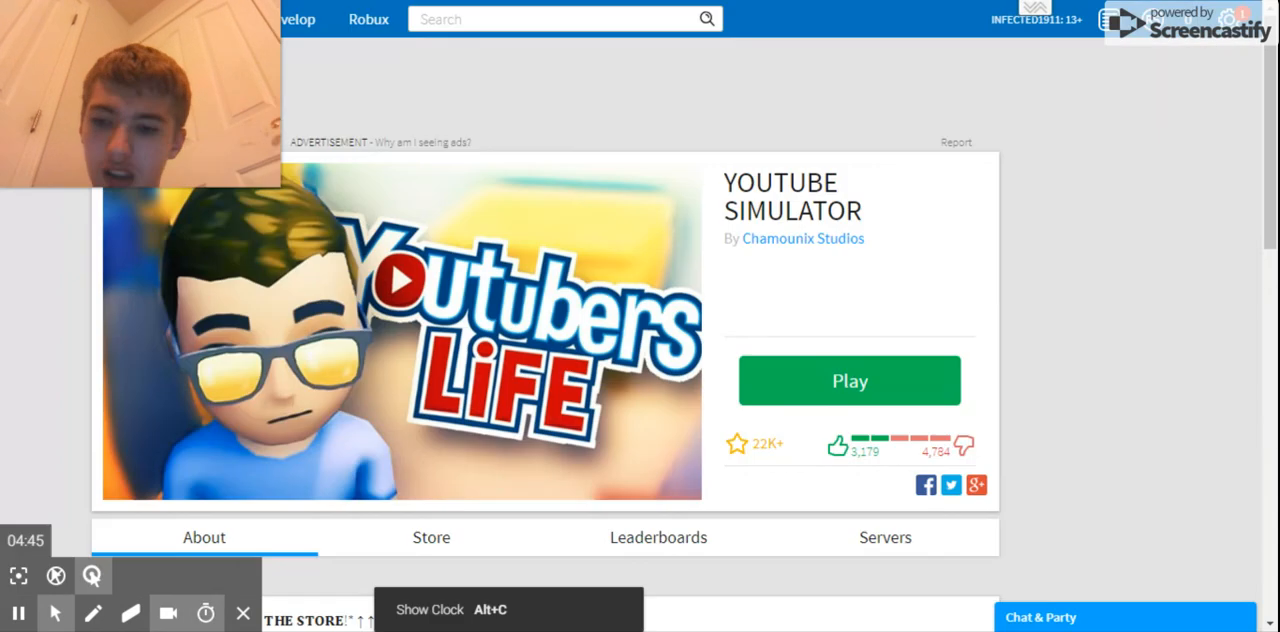